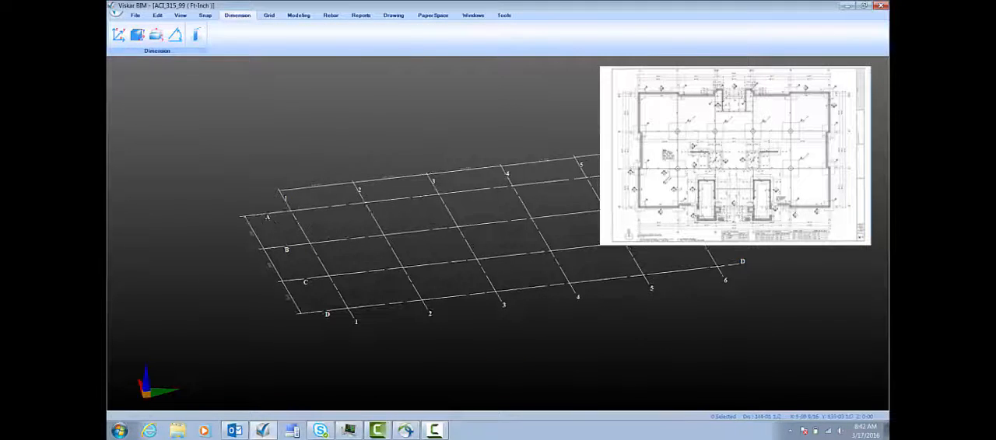
- Enter grid marks 1–6 and D–A at 20-foot intervals and update the grid
click(180, 15)
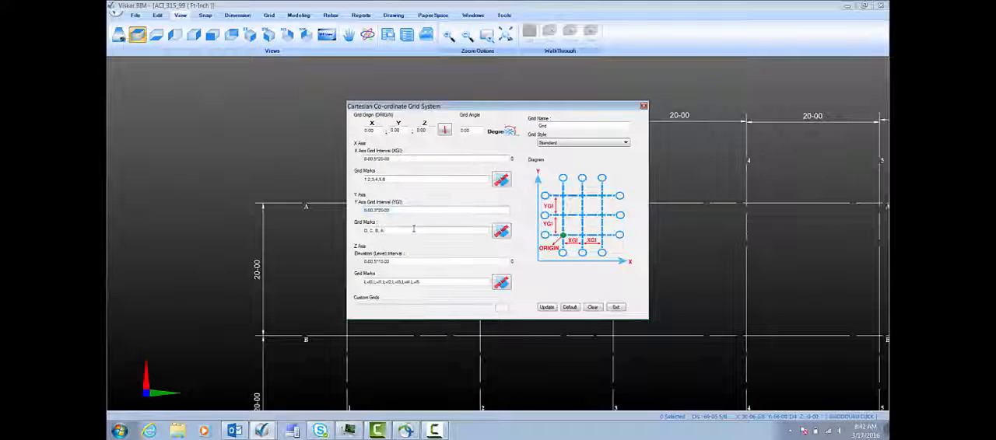
click(616, 307)
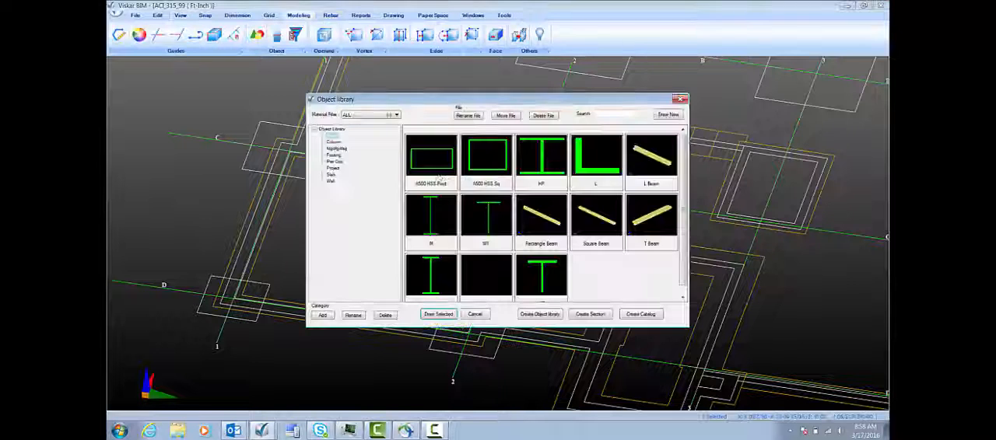
- Define a 2'-0" x 1'-0" wall footing with offset, part mark and cover, and draw its path
click(438, 314)
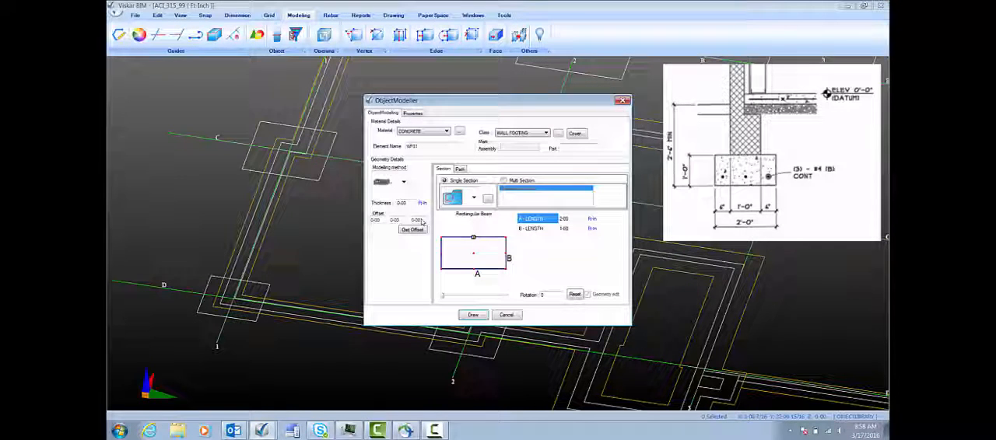
click(412, 229)
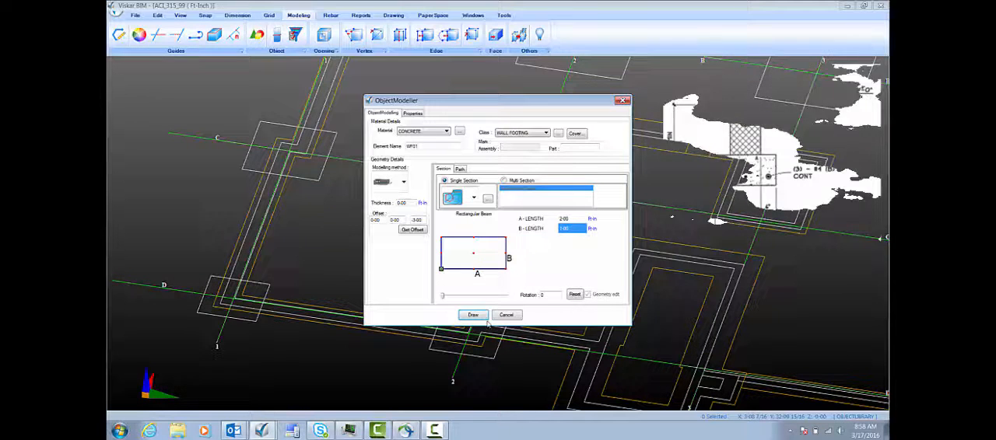
click(473, 315)
text(WF24)
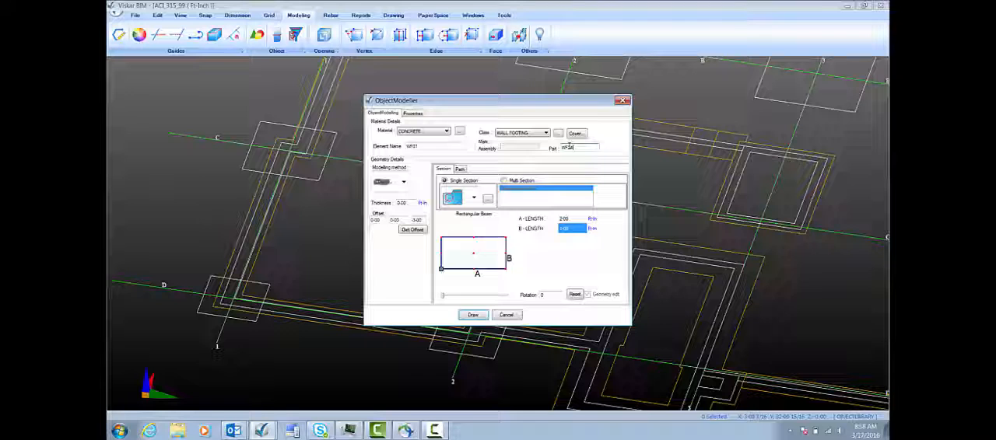
click(576, 133)
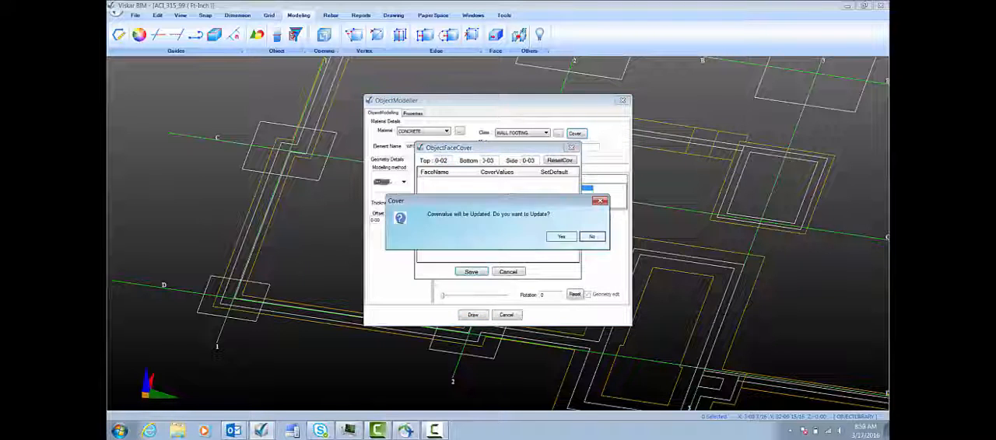
click(561, 237)
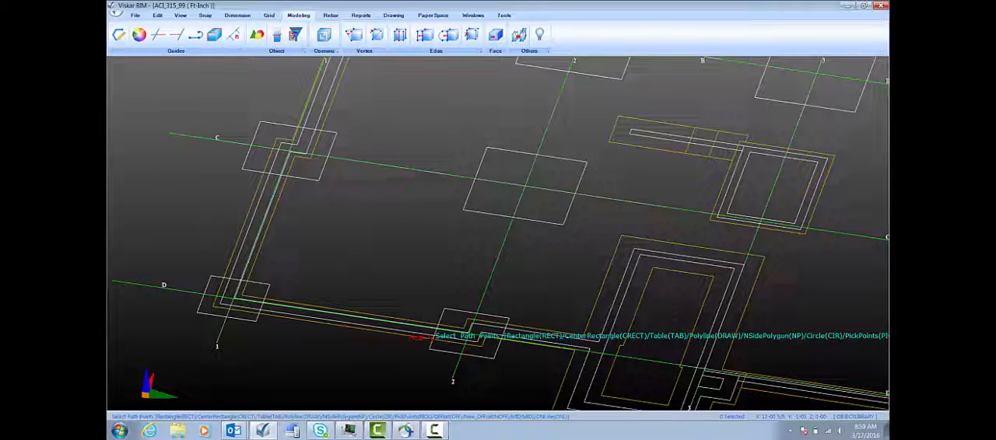
click(204, 15)
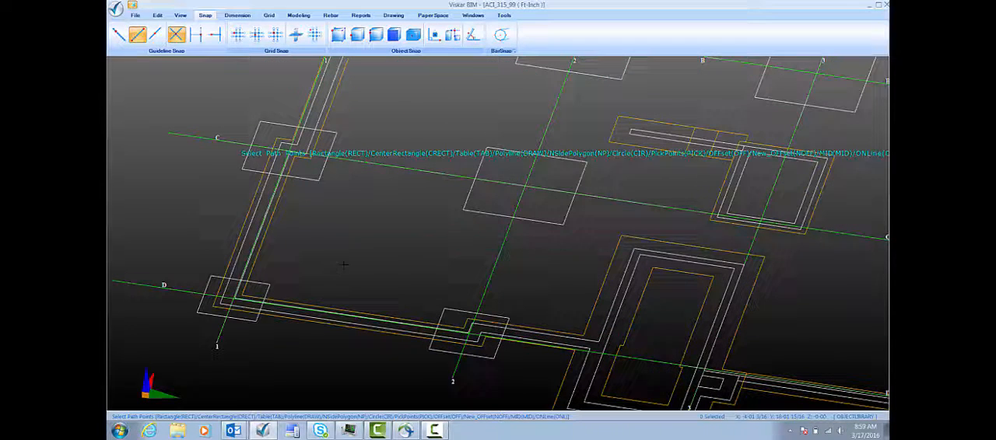
right_click(344, 266)
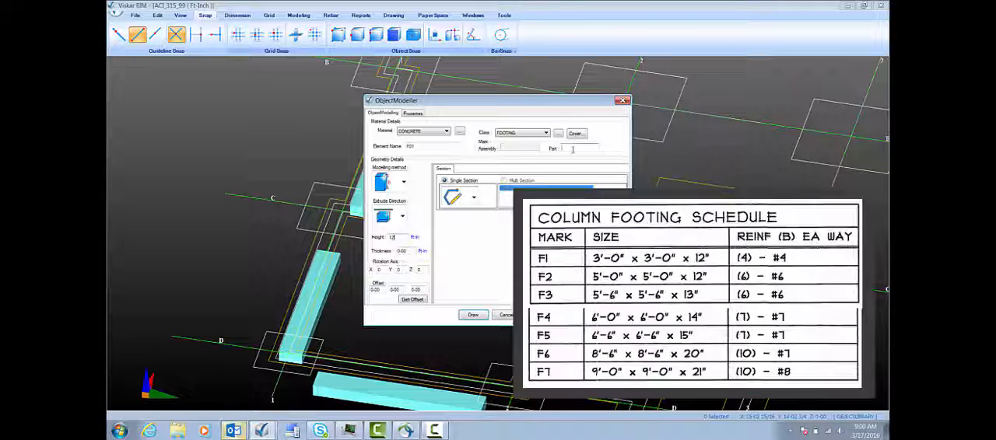
- Set the rectangular column footing's part mark, offset and schedule size, and place it at grid intersections
click(576, 133)
text(F3)
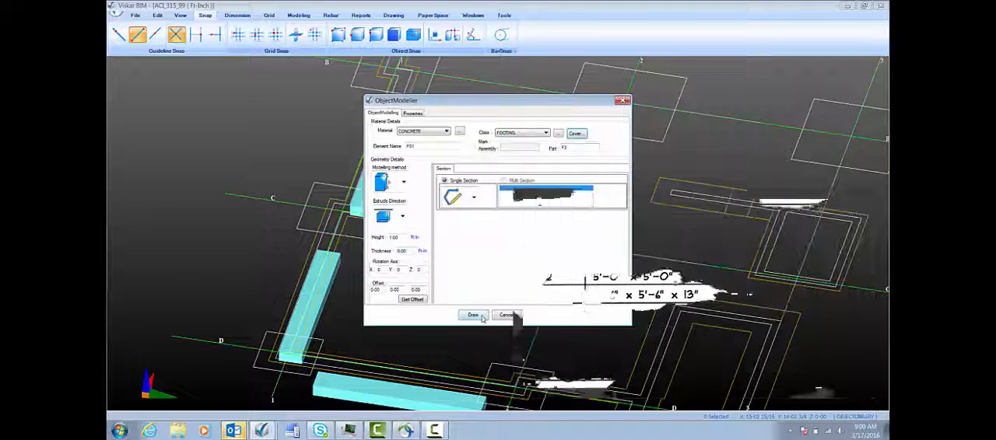
click(473, 315)
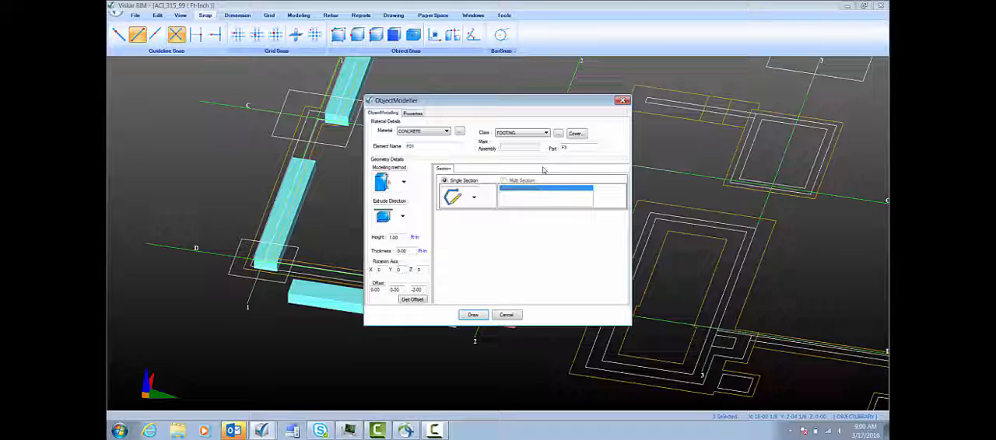
click(473, 315)
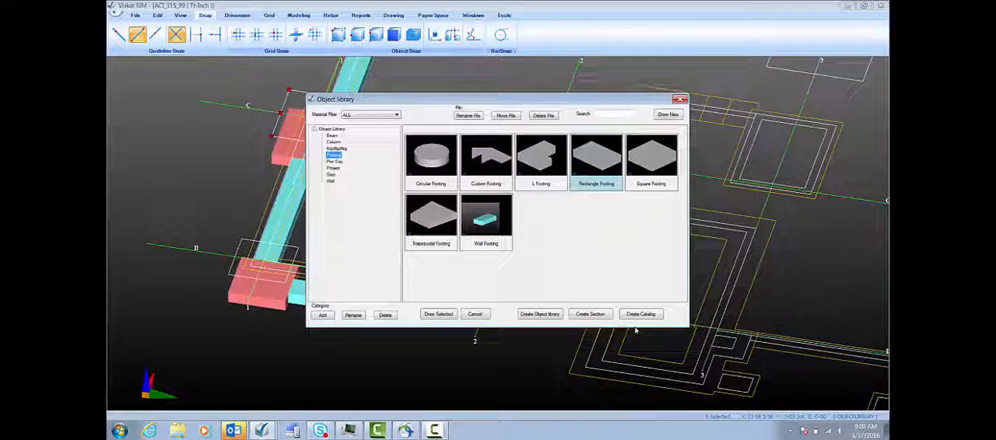
click(438, 315)
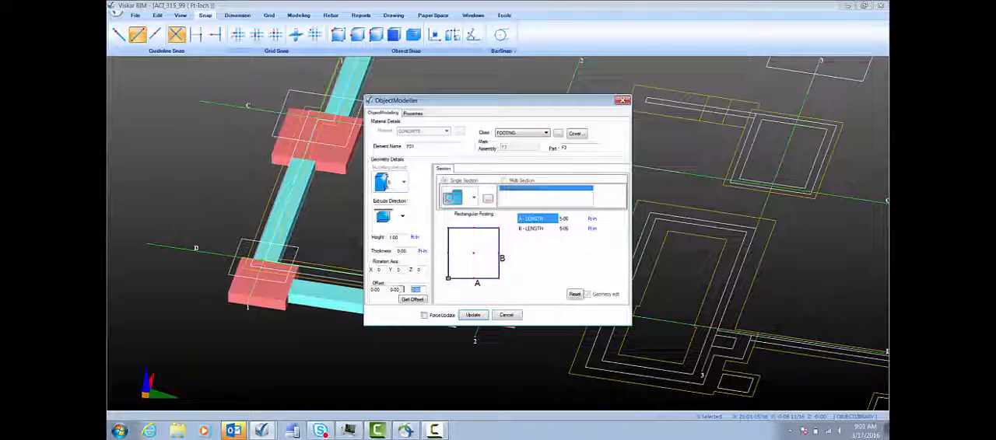
click(506, 315)
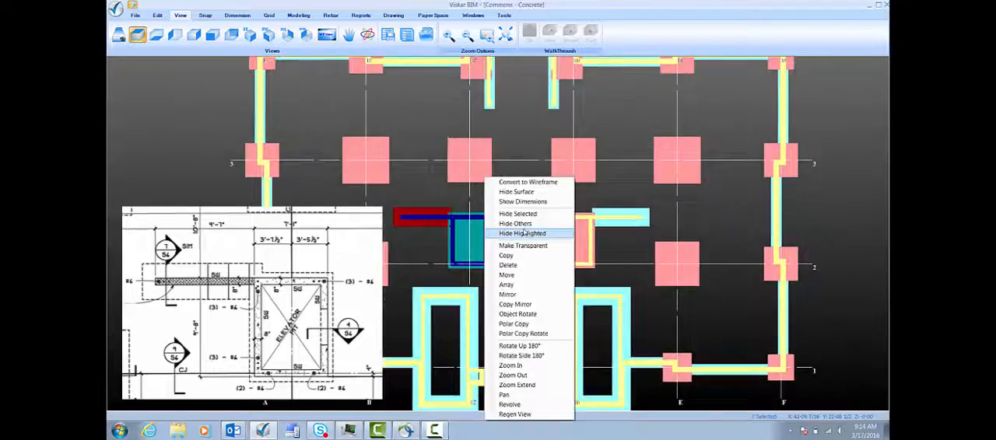
- Hide the highlighted elements in the middle of the plan with Hide Highlighted
click(522, 234)
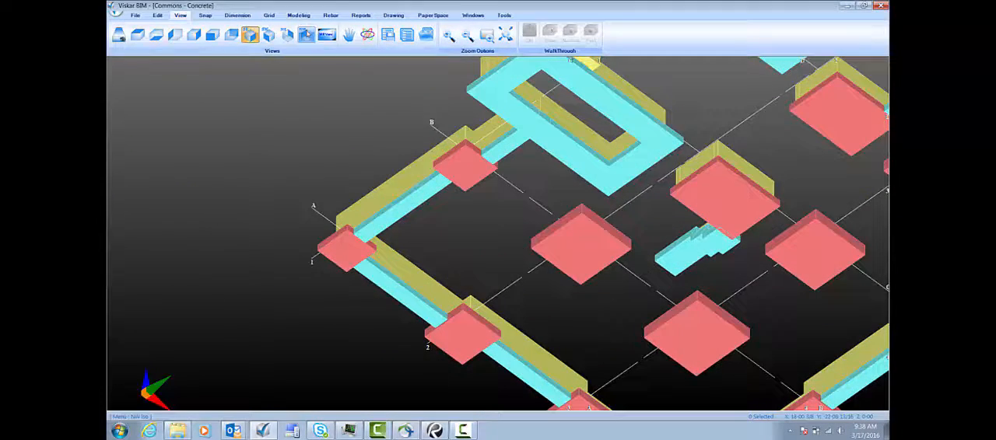
- Copy the column footing's rebar sets onto the selected destination column footings
click(331, 15)
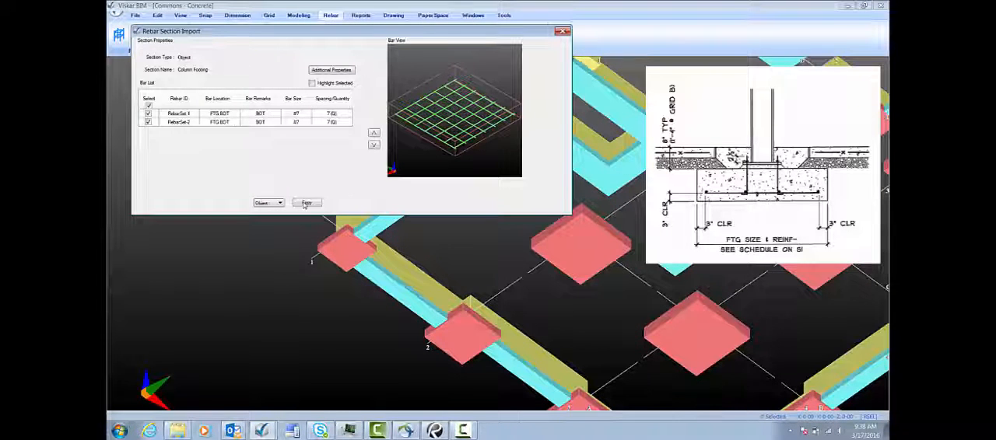
click(307, 203)
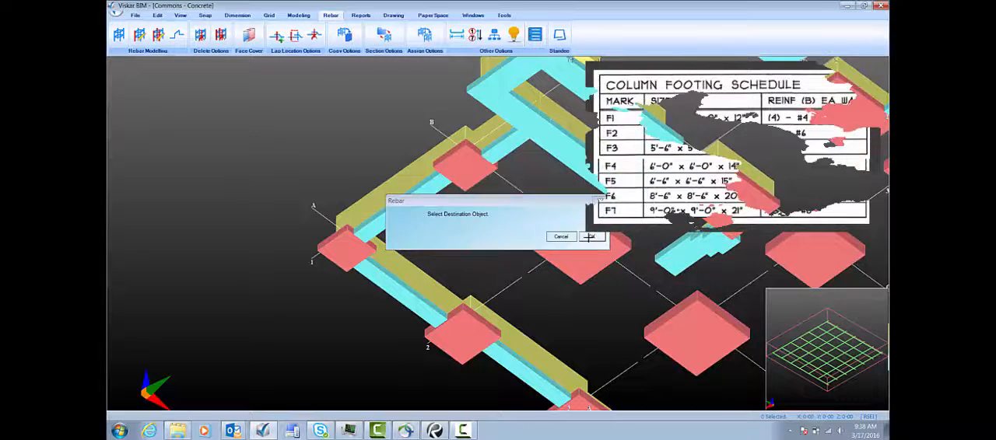
click(589, 236)
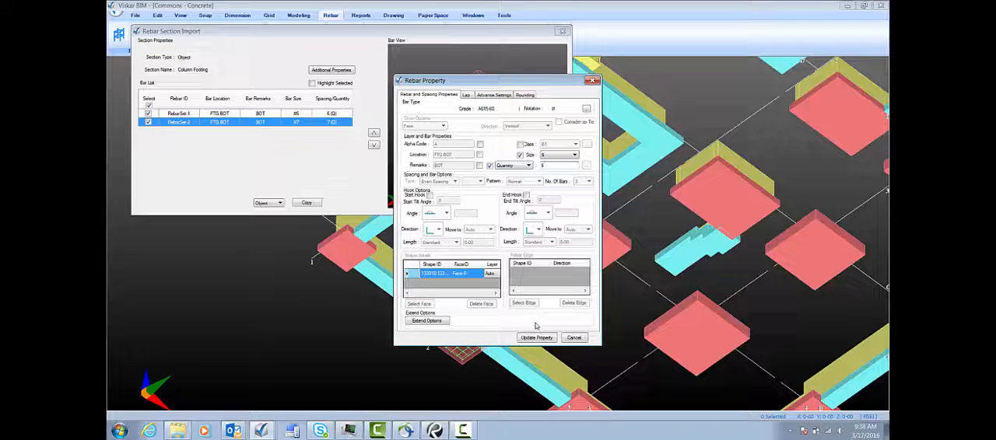
click(536, 336)
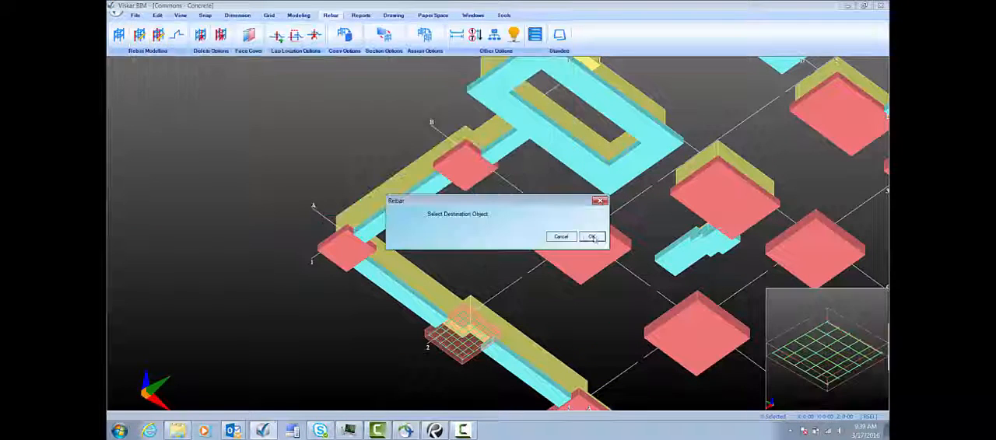
click(591, 236)
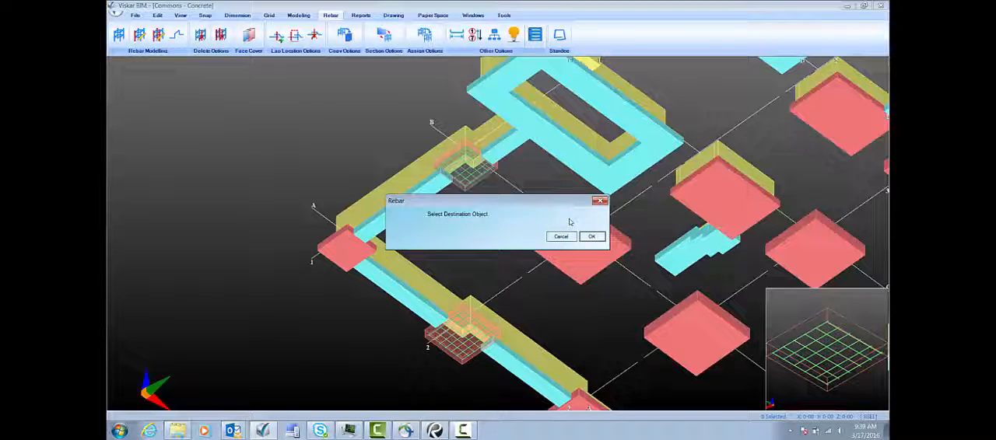
right_click(365, 249)
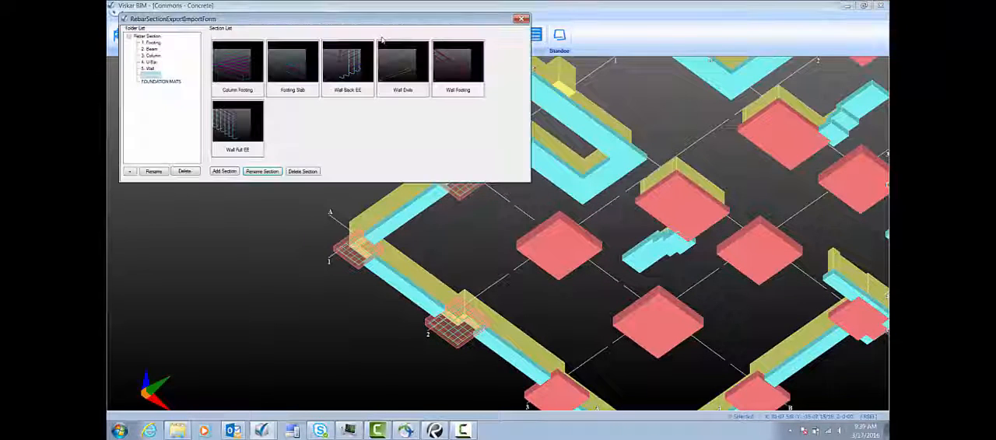
- Copy the Wall Footing section bar sets into the grid line A wall footing and complete
click(459, 65)
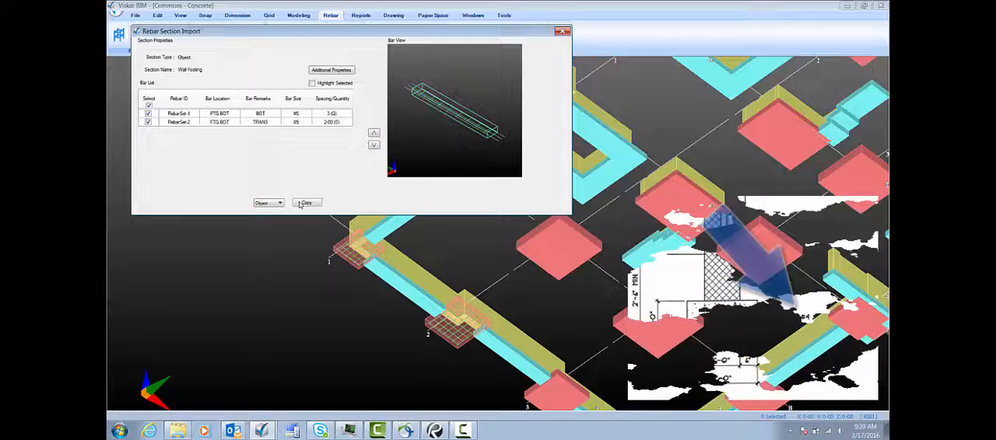
click(306, 203)
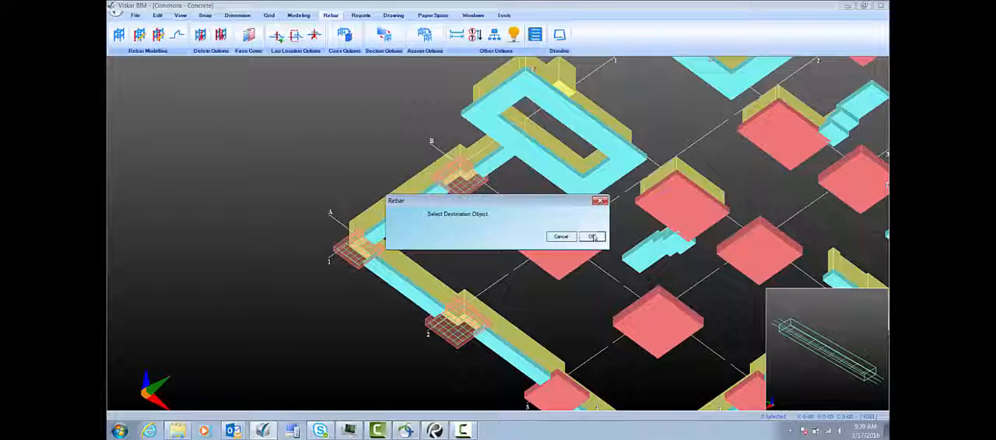
click(592, 237)
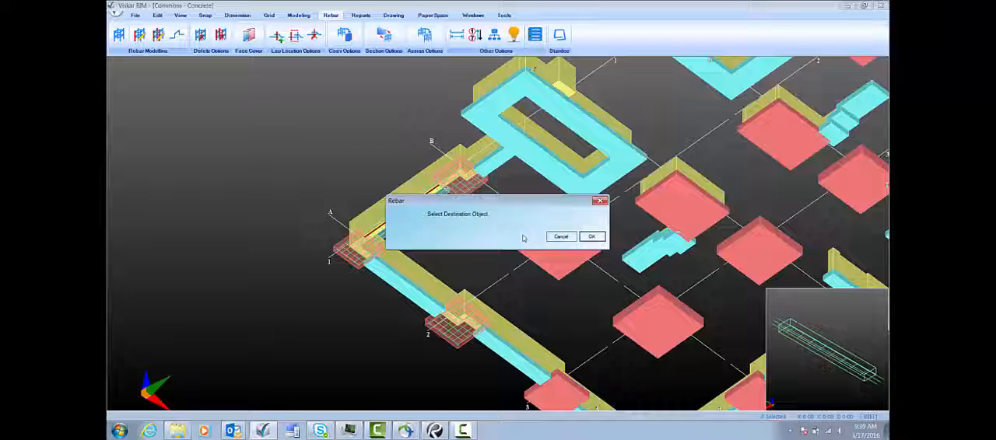
click(591, 237)
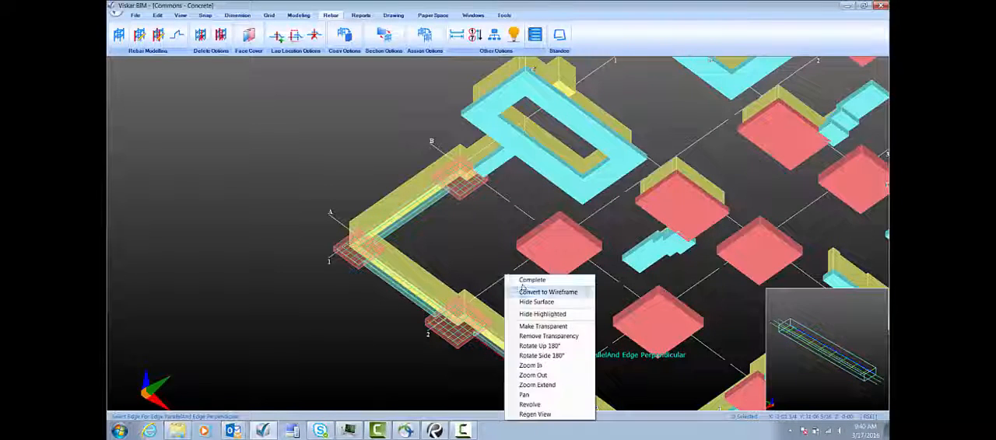
click(548, 291)
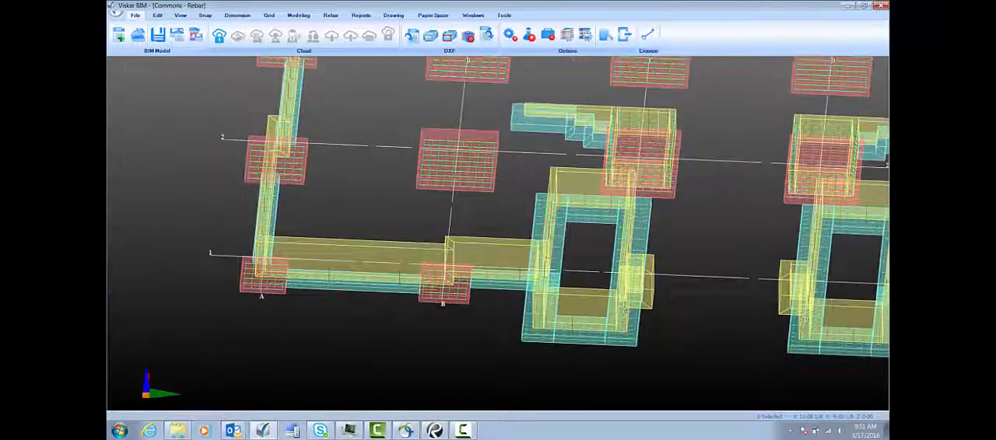
- Make the model see-through and flip the isolated footing to view it from below
click(180, 15)
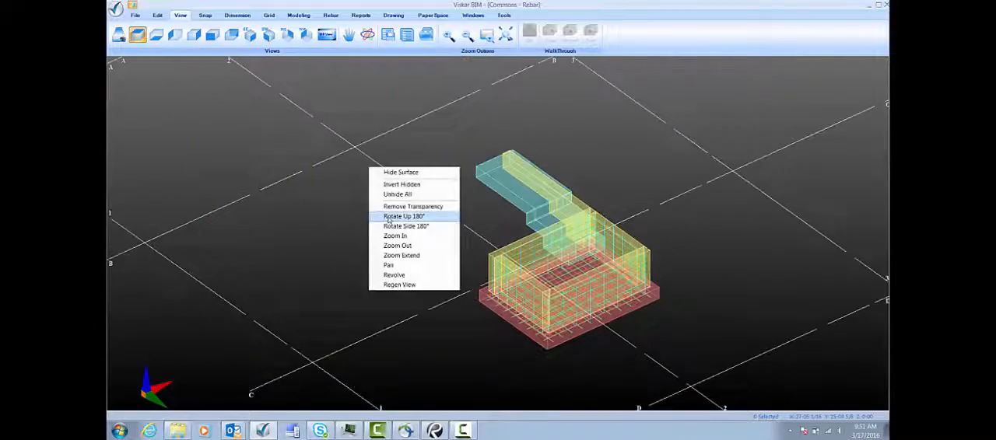
click(401, 255)
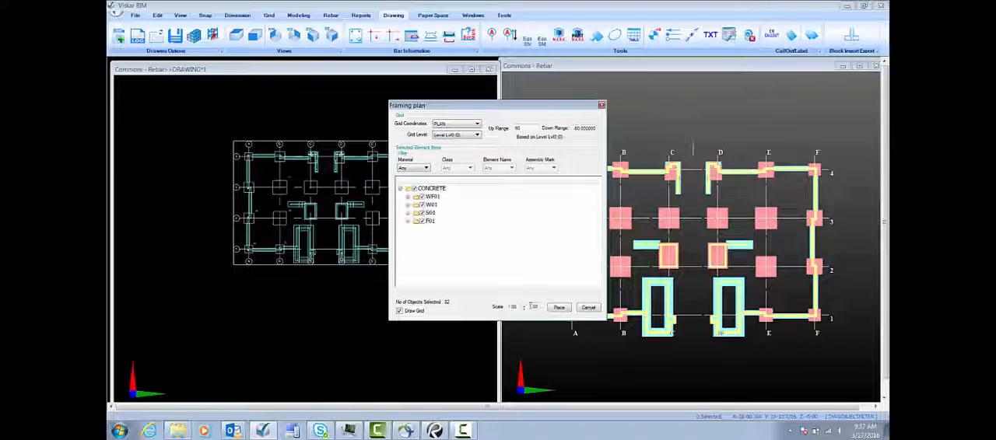
- Place the CONCRETE framing plan into the drawing at scale 48
click(559, 307)
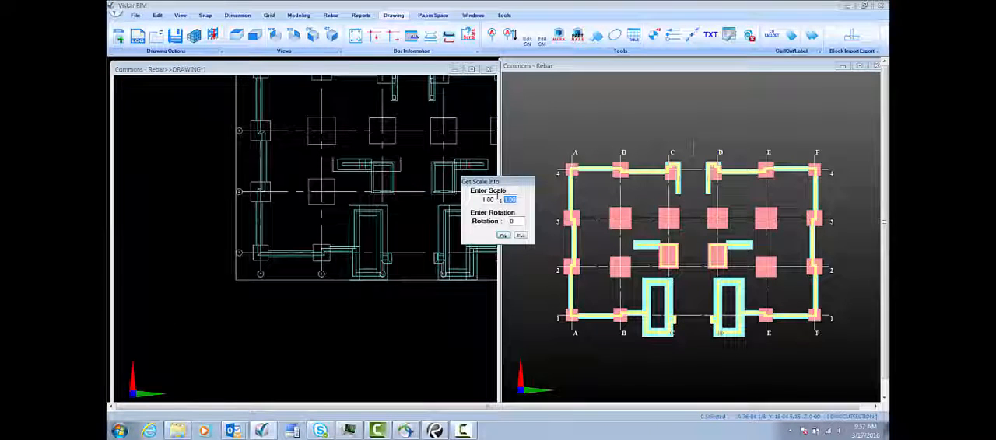
text(48)
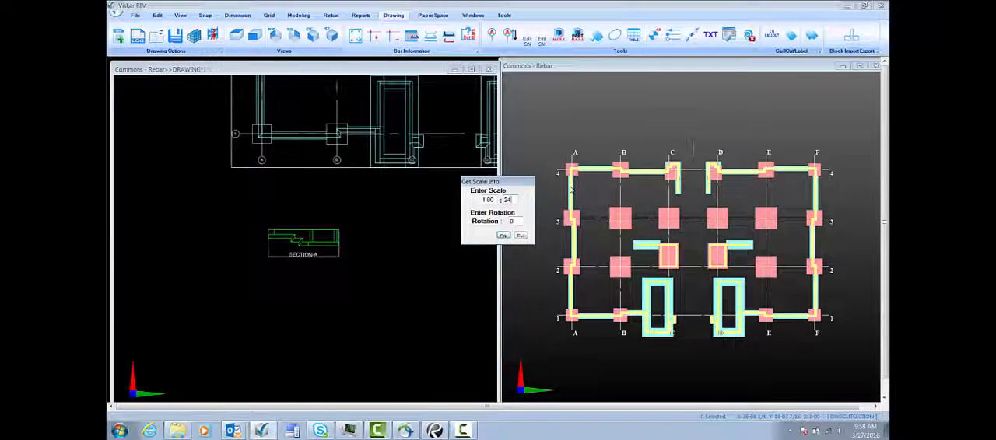
- Confirm Section A's scale and insert a typical section detail block
click(504, 235)
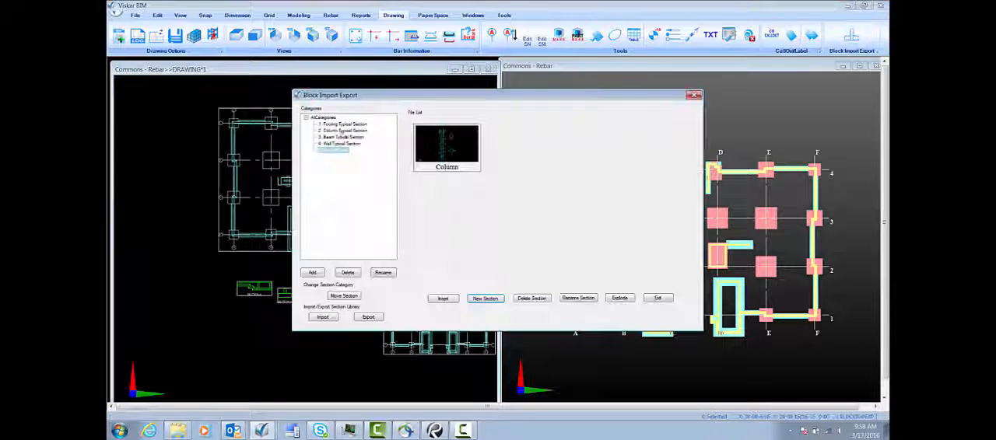
click(442, 298)
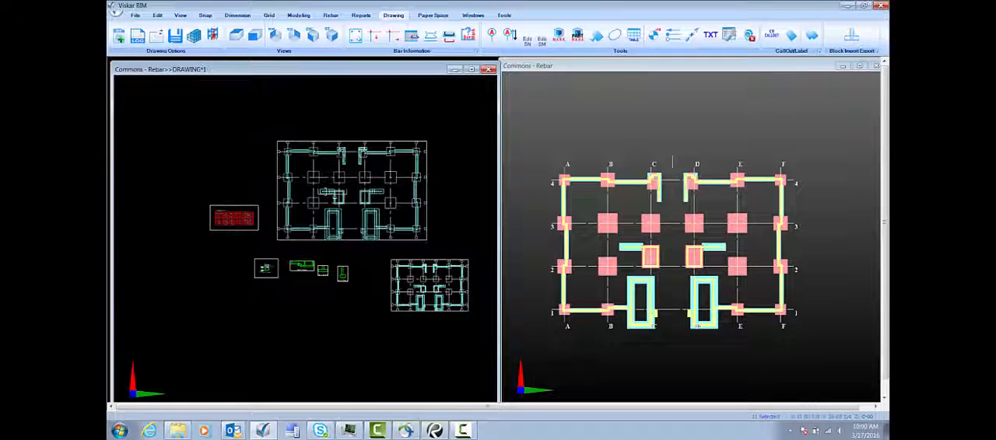
- Start a new drawing sheet for the finished layout
click(433, 15)
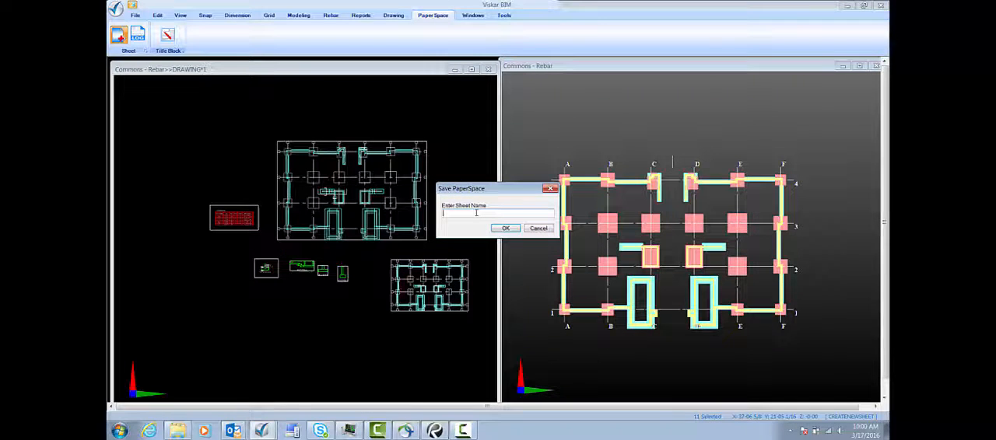
- Create sheet RF01, position the section viewport beside the plan, and place the schedule below
click(505, 228)
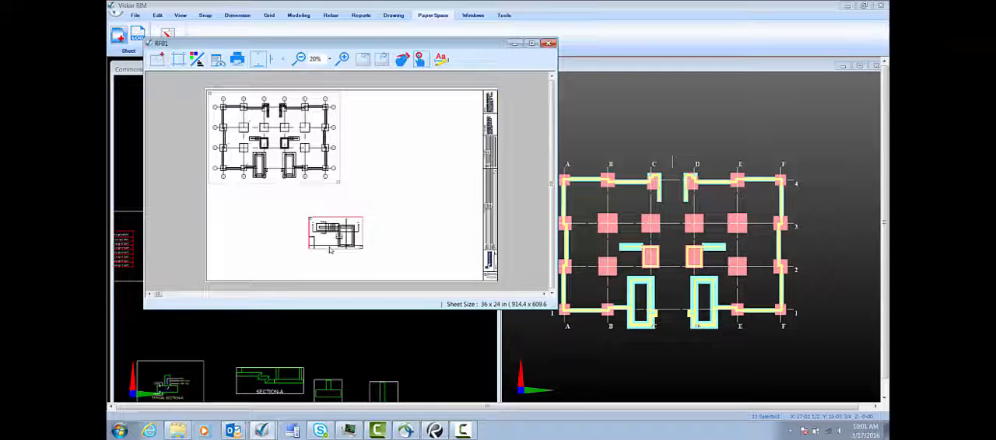
drag(334, 234, 373, 109)
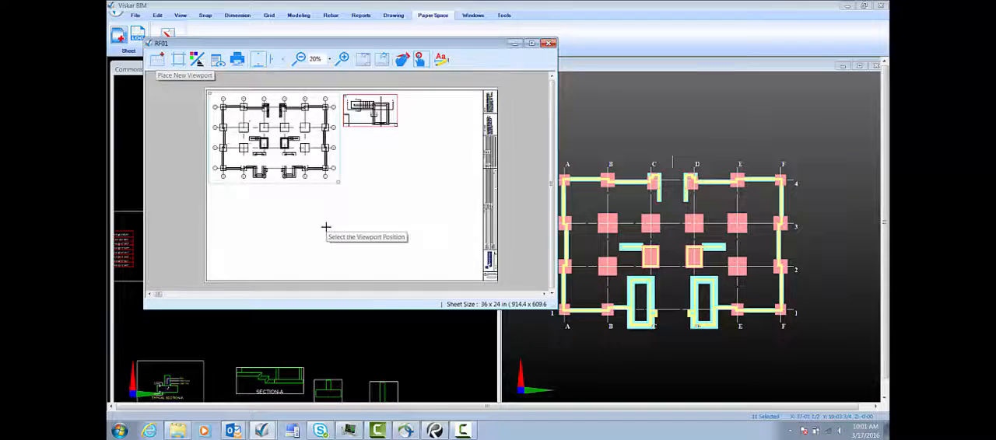
click(354, 233)
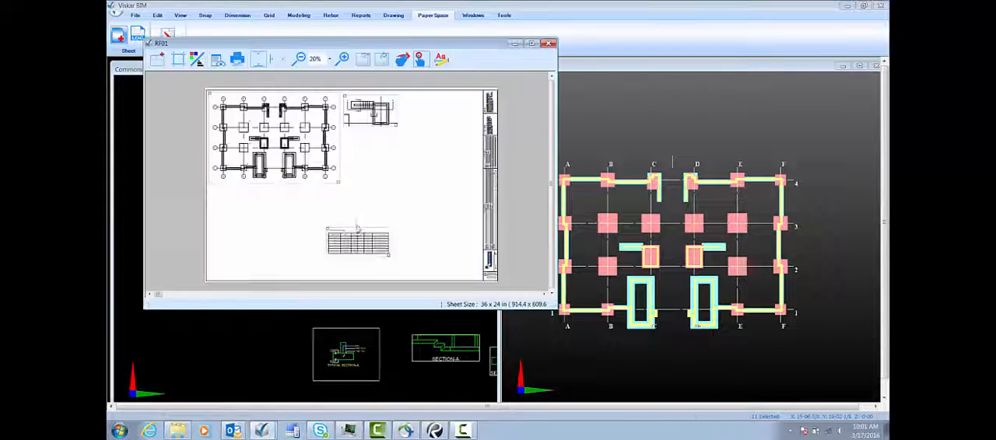